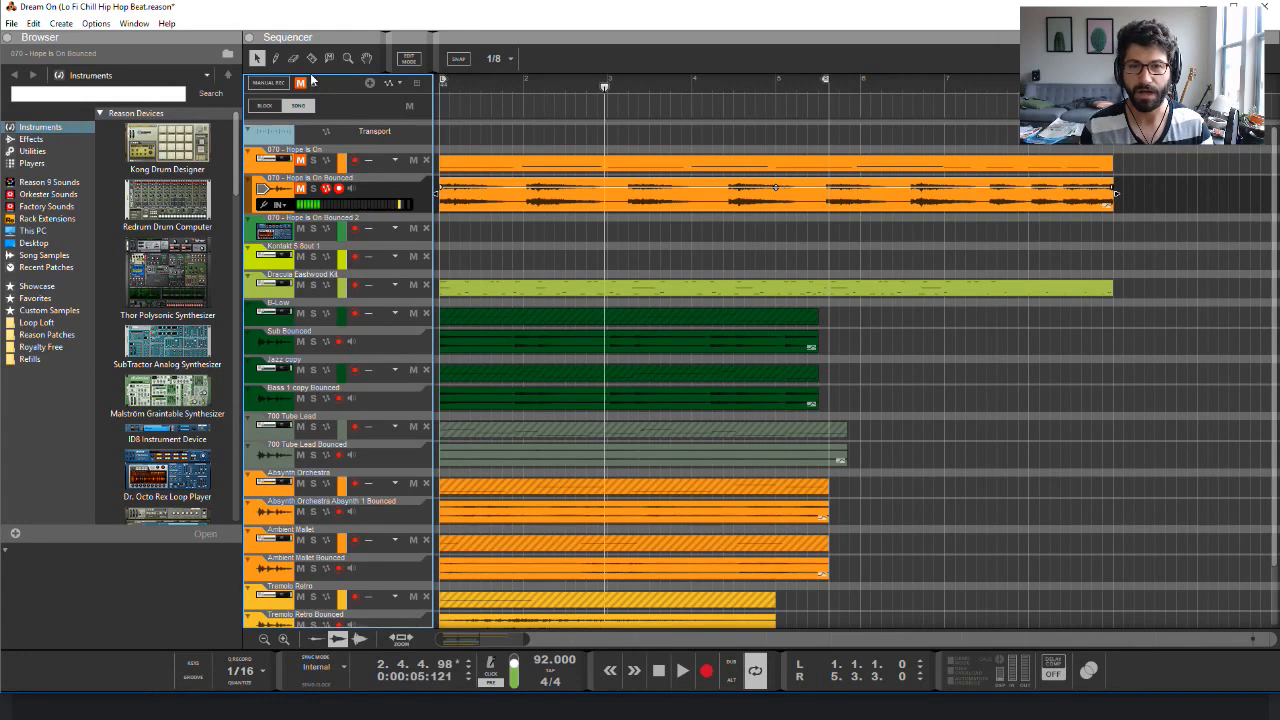
Solo the 070 - Hope Is On Bounced 2 track and listen during playback
{"action": "left_click", "coordinate": [167, 390]}
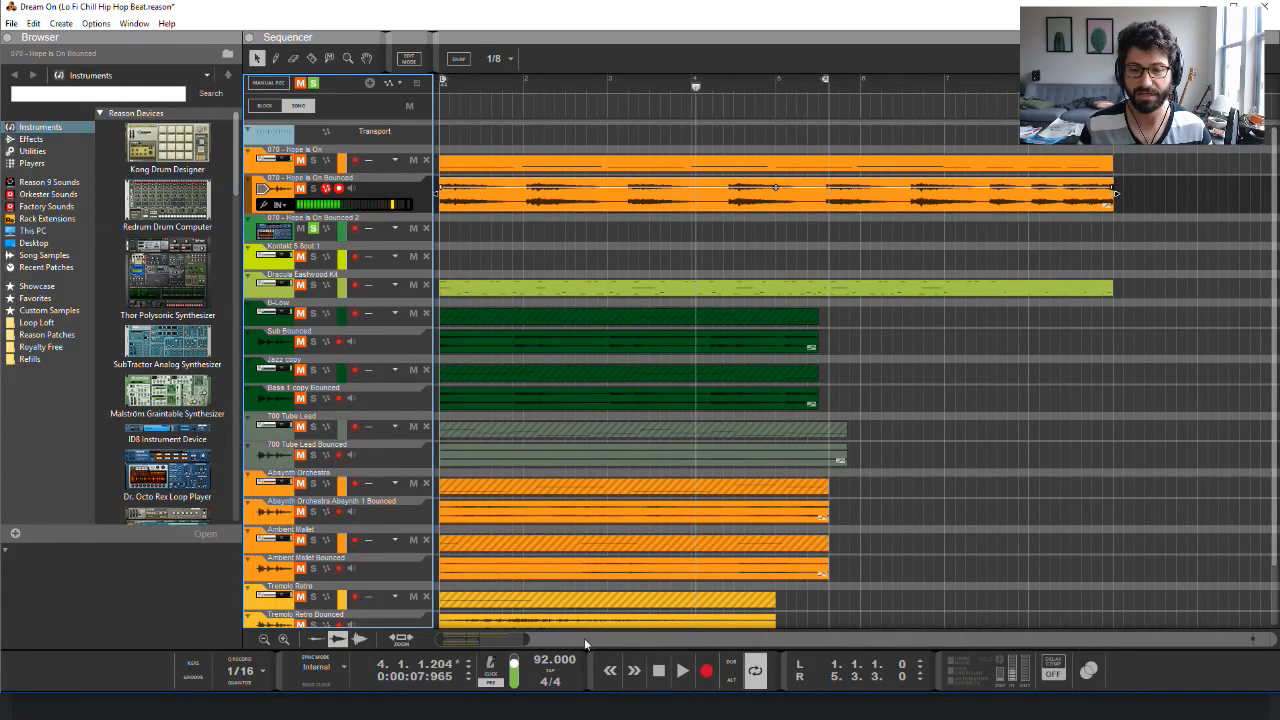
{"action": "left_click", "coordinate": [658, 671]}
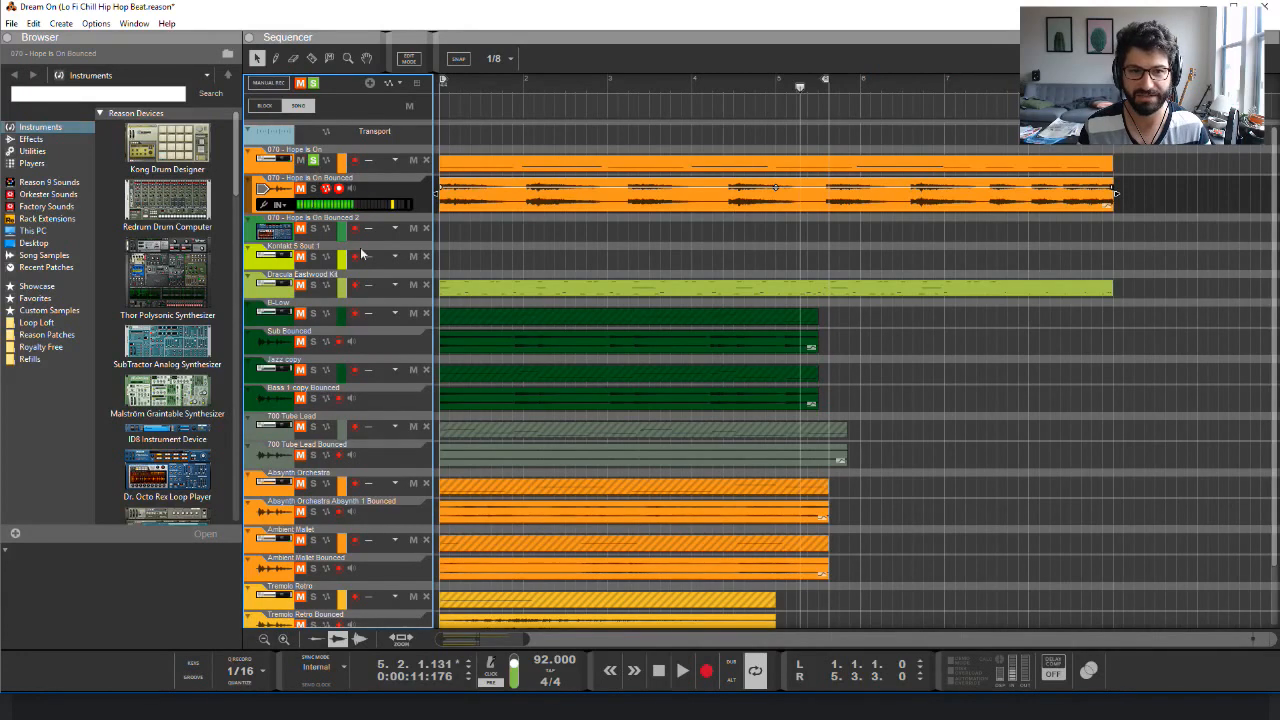
{"action": "left_click", "coordinate": [658, 670]}
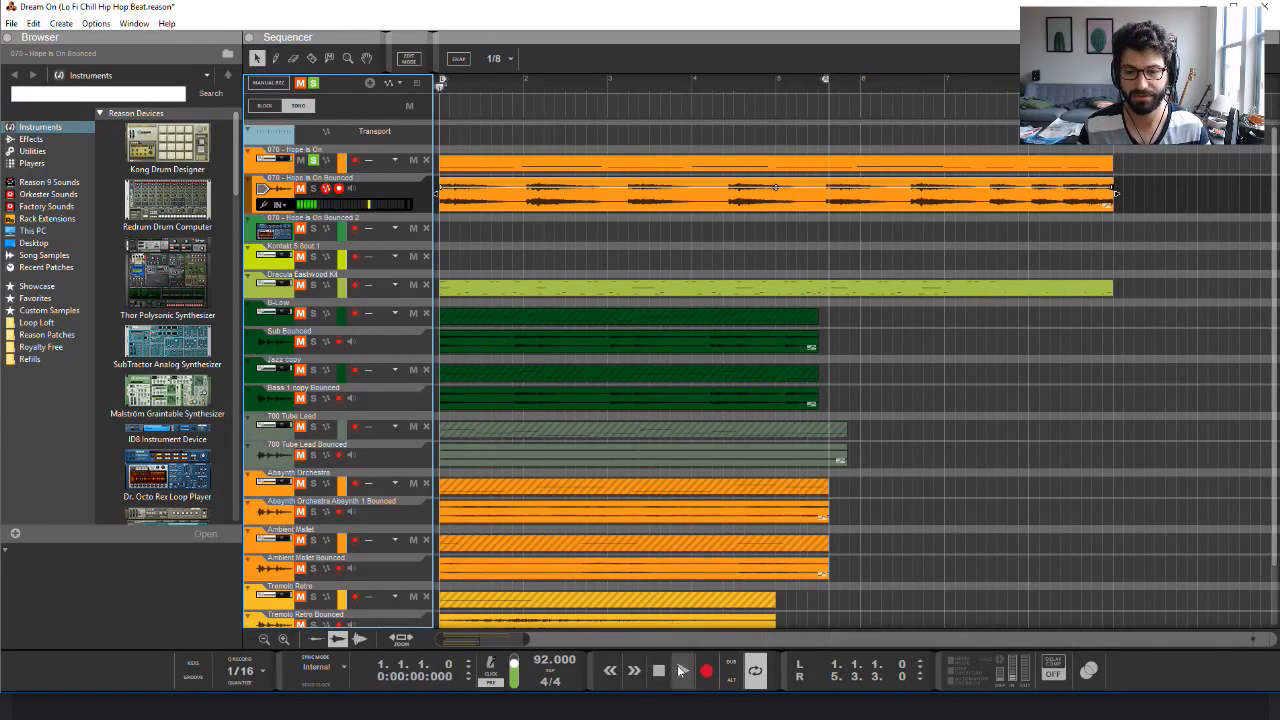
{"action": "left_click", "coordinate": [682, 670]}
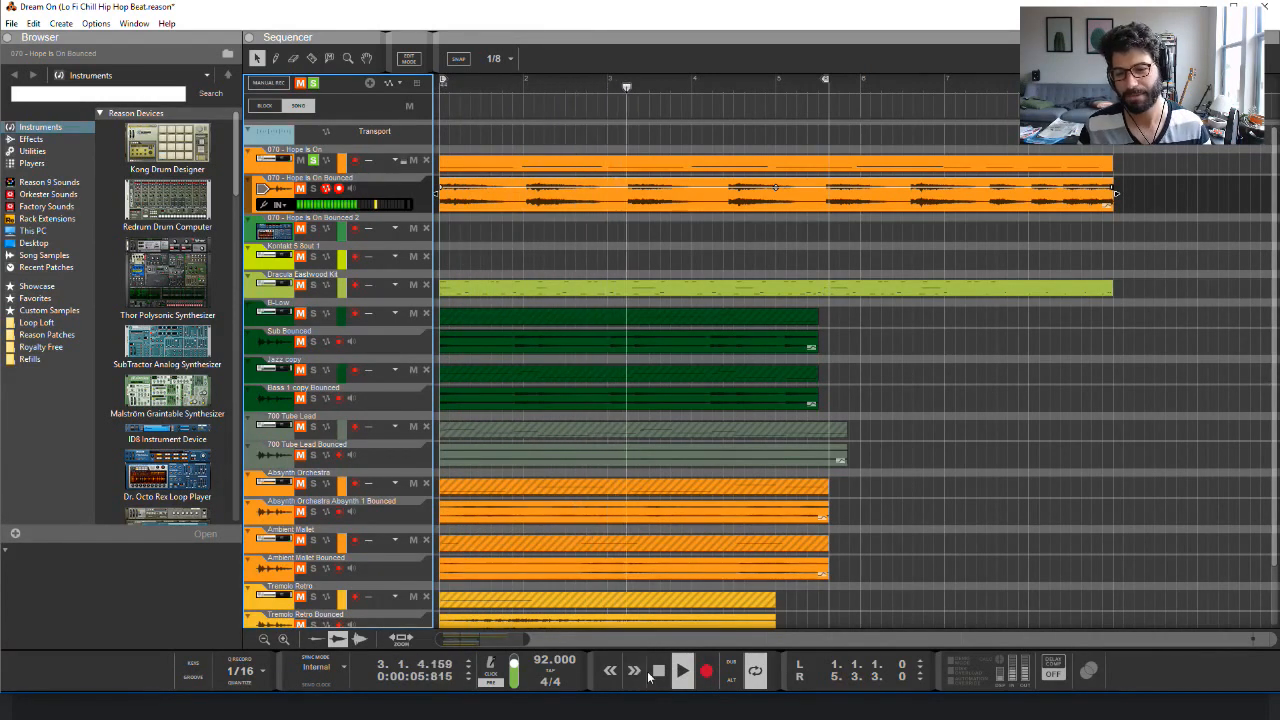
{"action": "left_click", "coordinate": [683, 670]}
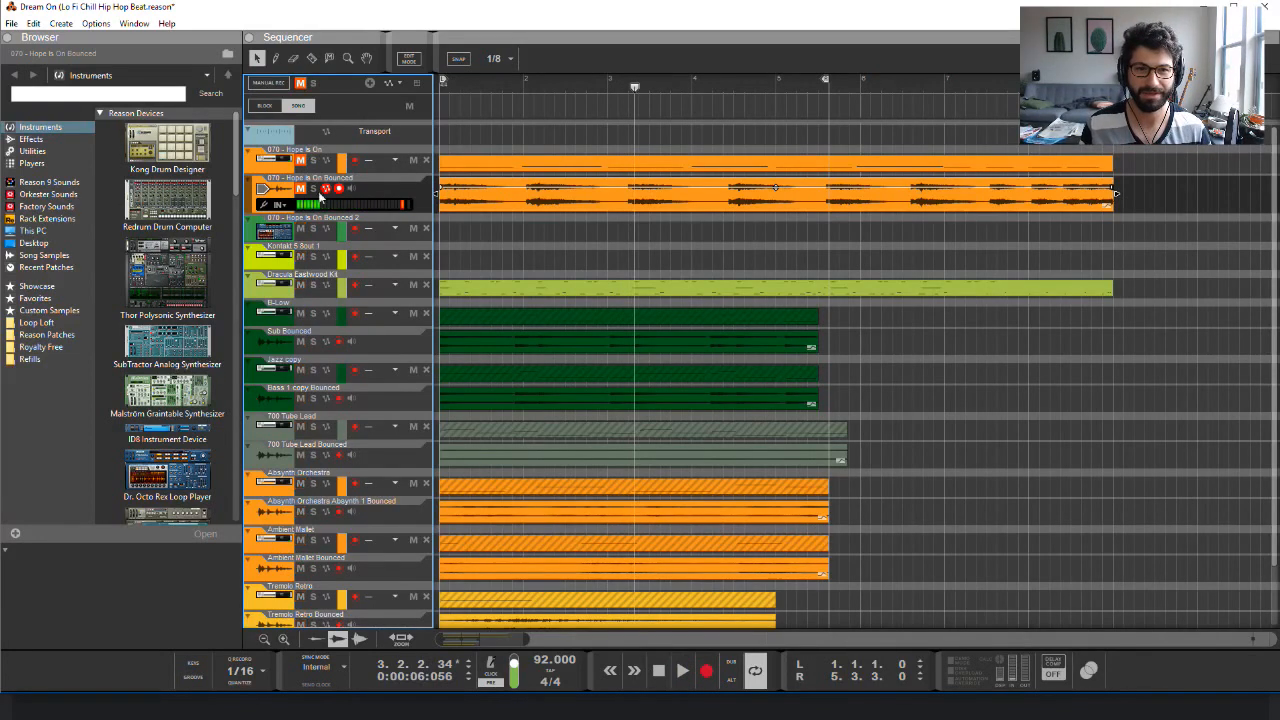
{"action": "left_click", "coordinate": [658, 671]}
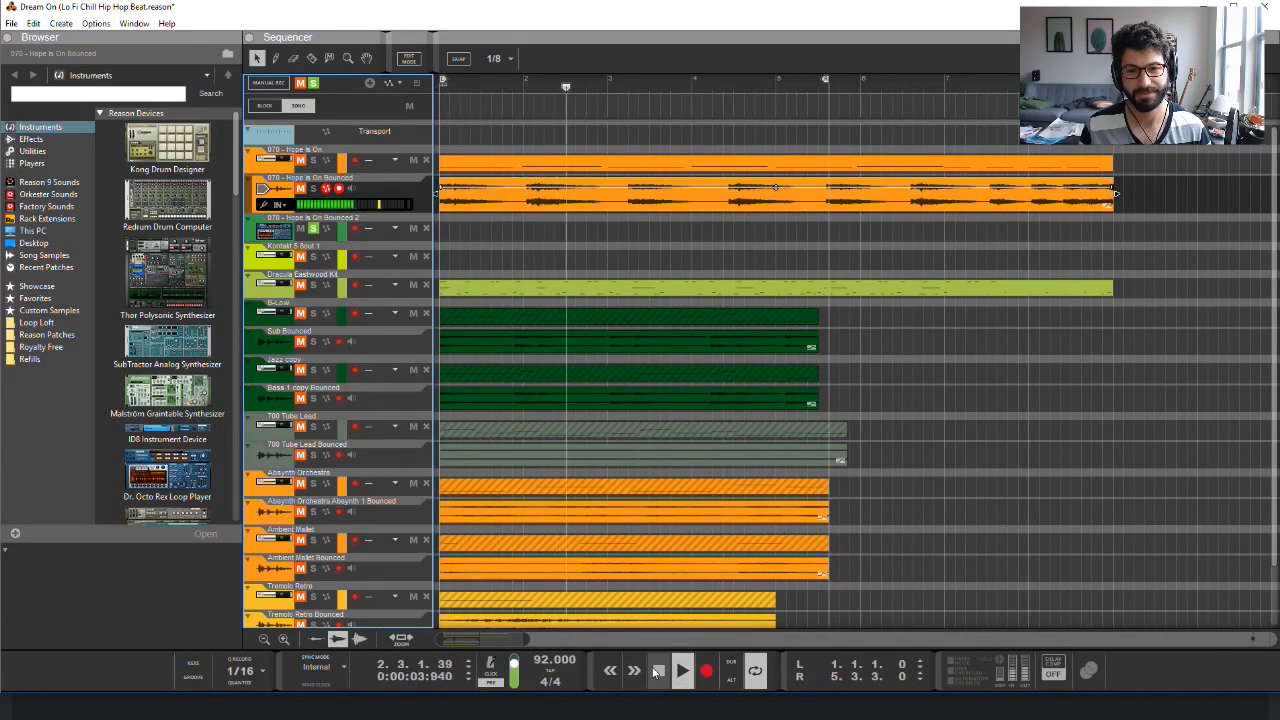
{"action": "left_click", "coordinate": [683, 670]}
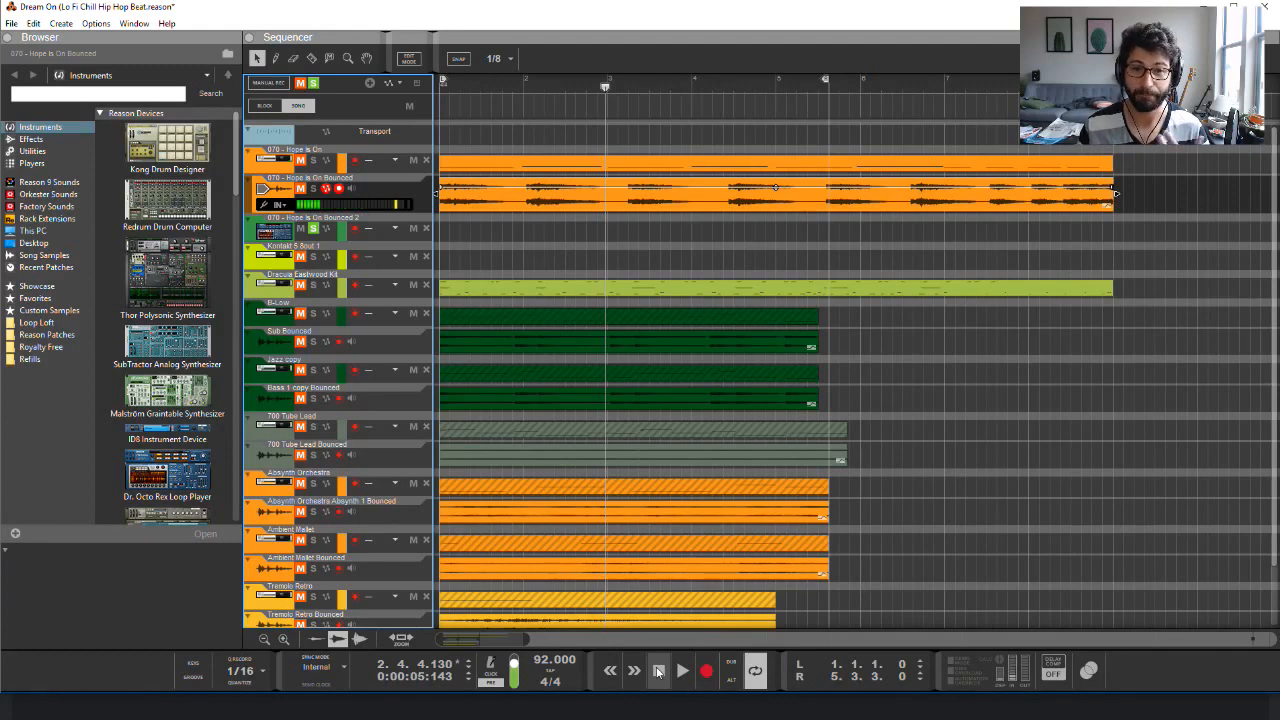
{"action": "left_click", "coordinate": [682, 670]}
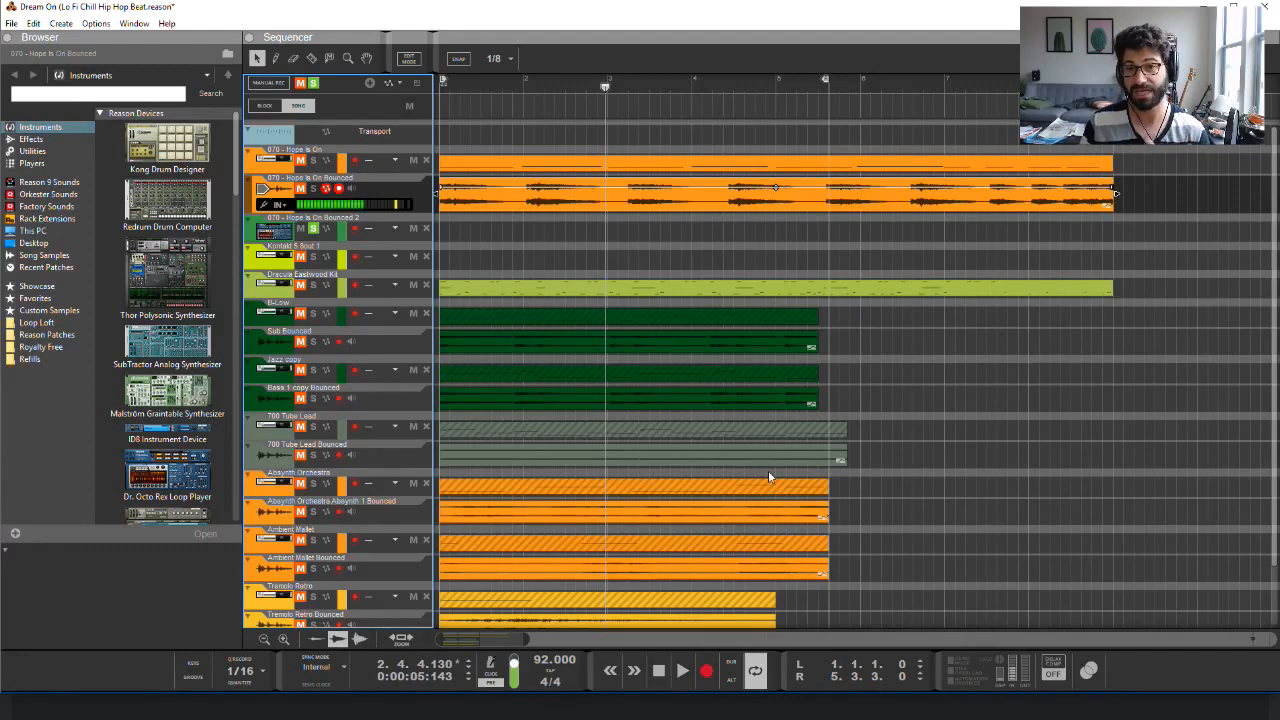
{"action": "mouse_move", "coordinate": [790, 470]}
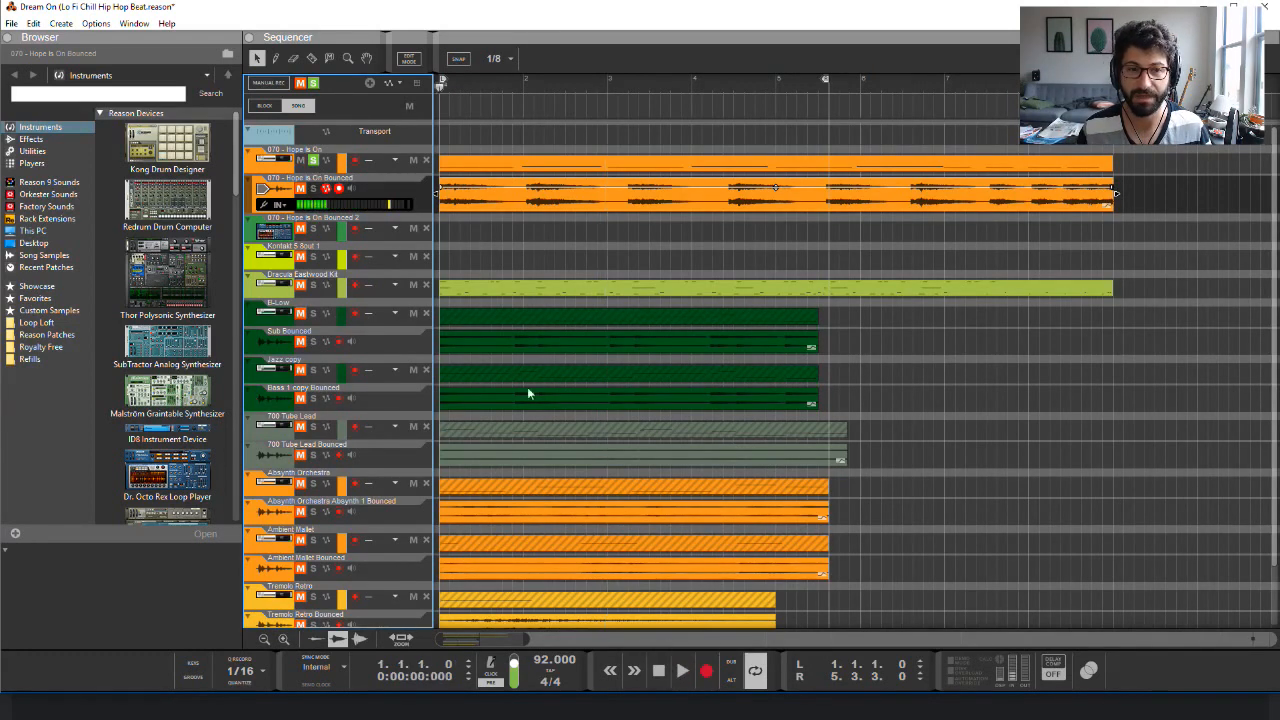
Switch Reason to the Rack view to show the Kontakt and Dr. Octo Rex devices
{"action": "left_click", "coordinate": [133, 23]}
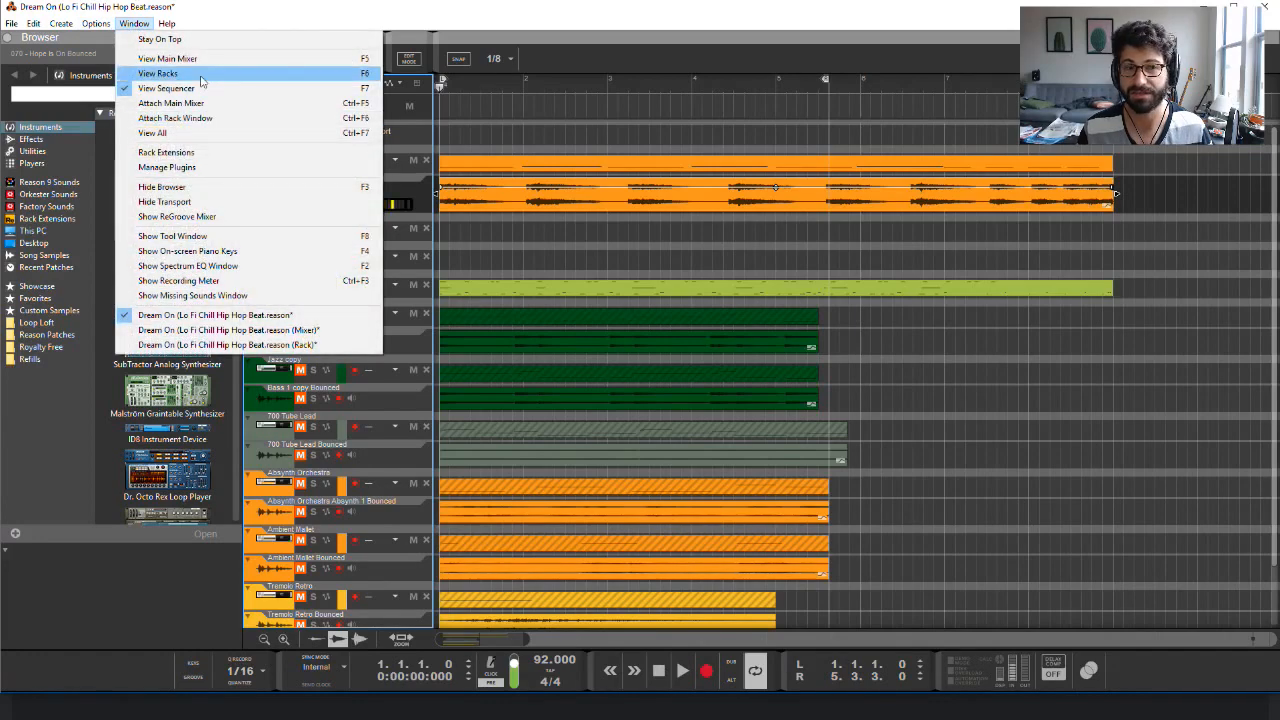
{"action": "left_click", "coordinate": [227, 345]}
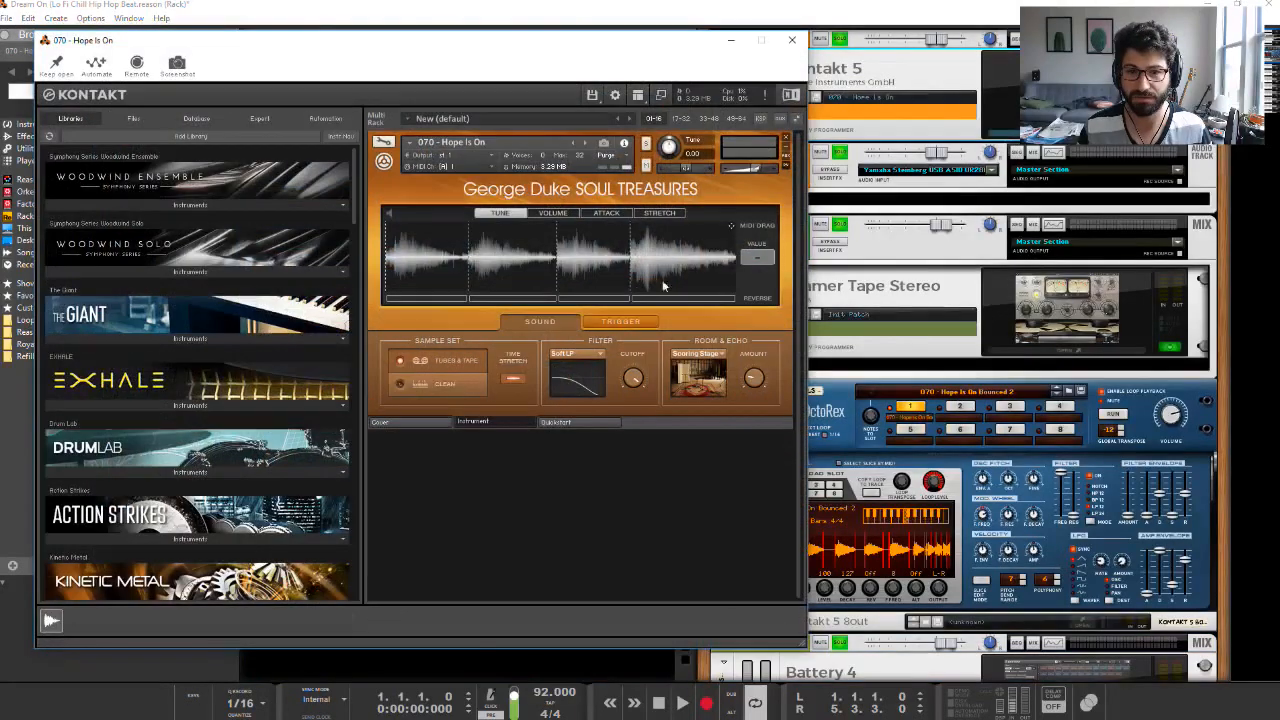
{"action": "mouse_move", "coordinate": [758, 260]}
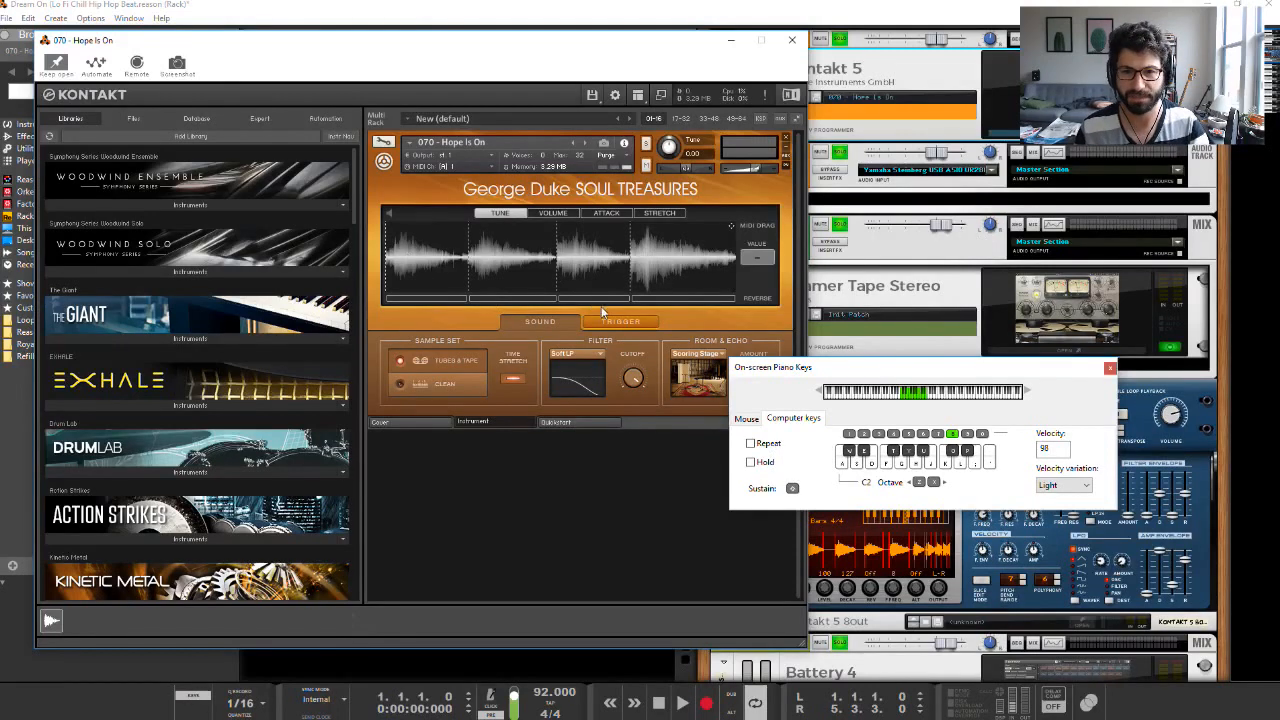
Show the Attack, then Stretch, slice settings above the Soul Treasures waveform
{"action": "left_click", "coordinate": [918, 482]}
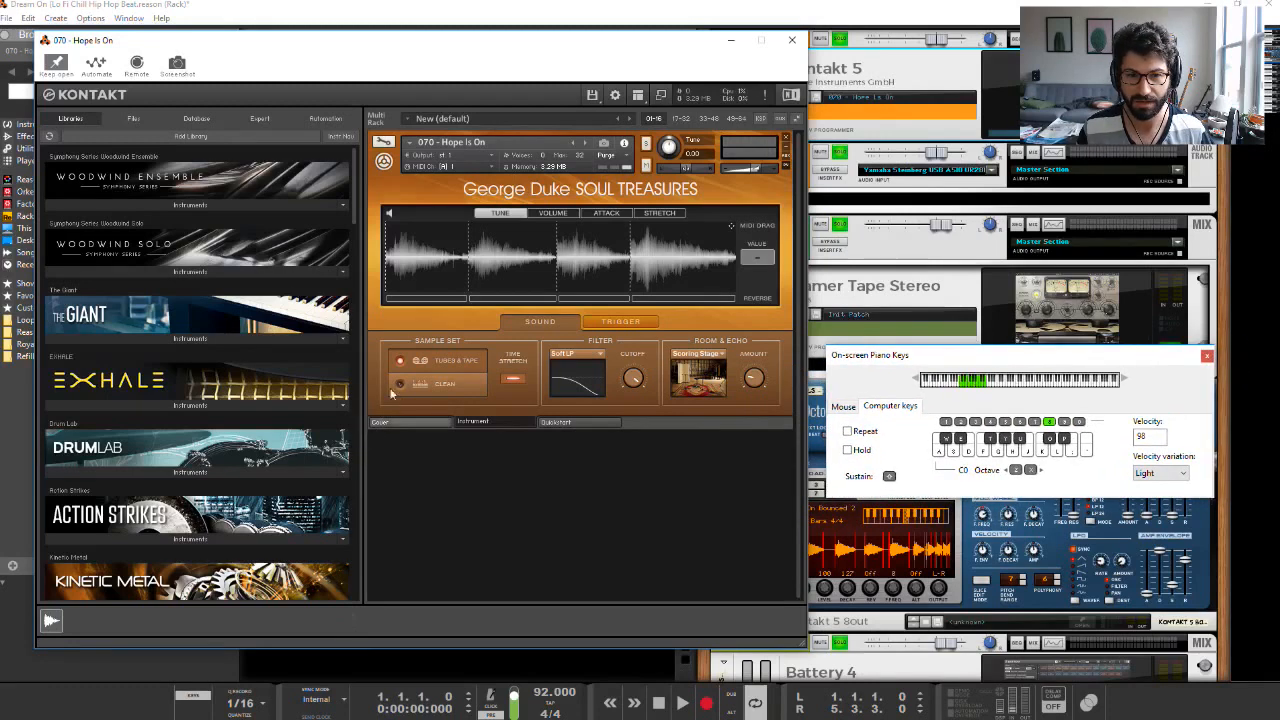
{"action": "mouse_move", "coordinate": [530, 231]}
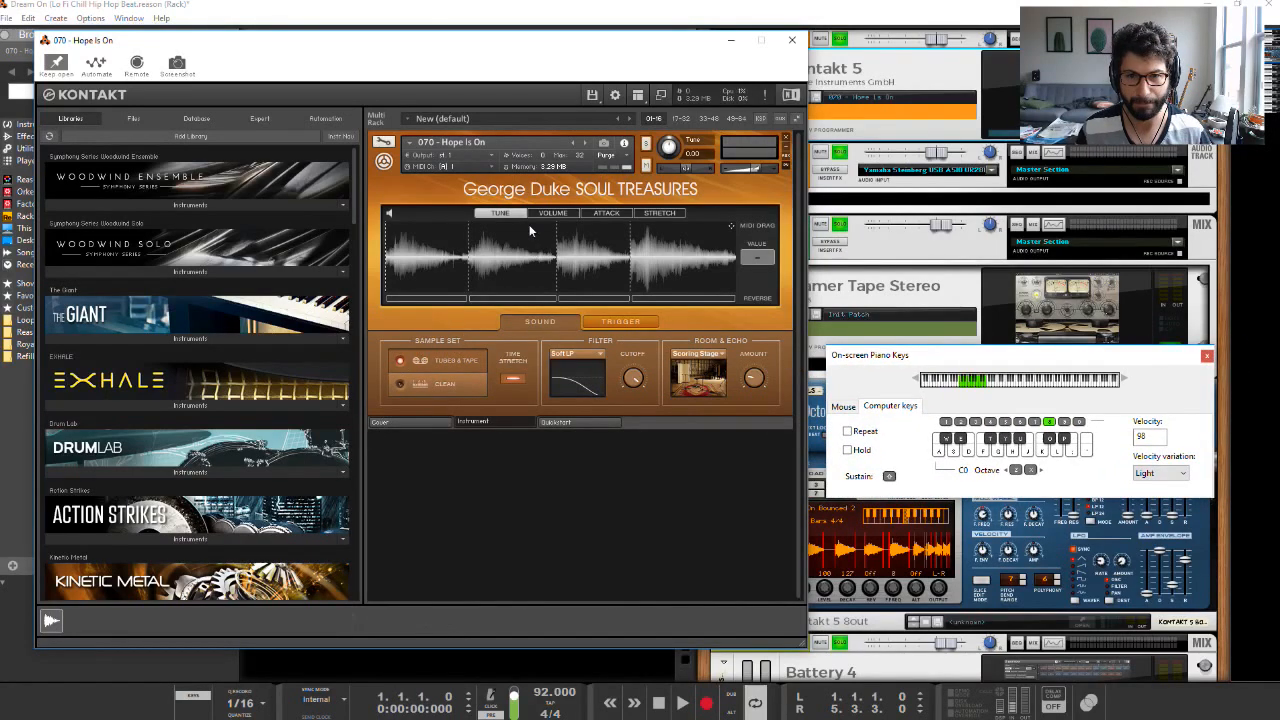
{"action": "mouse_move", "coordinate": [635, 423]}
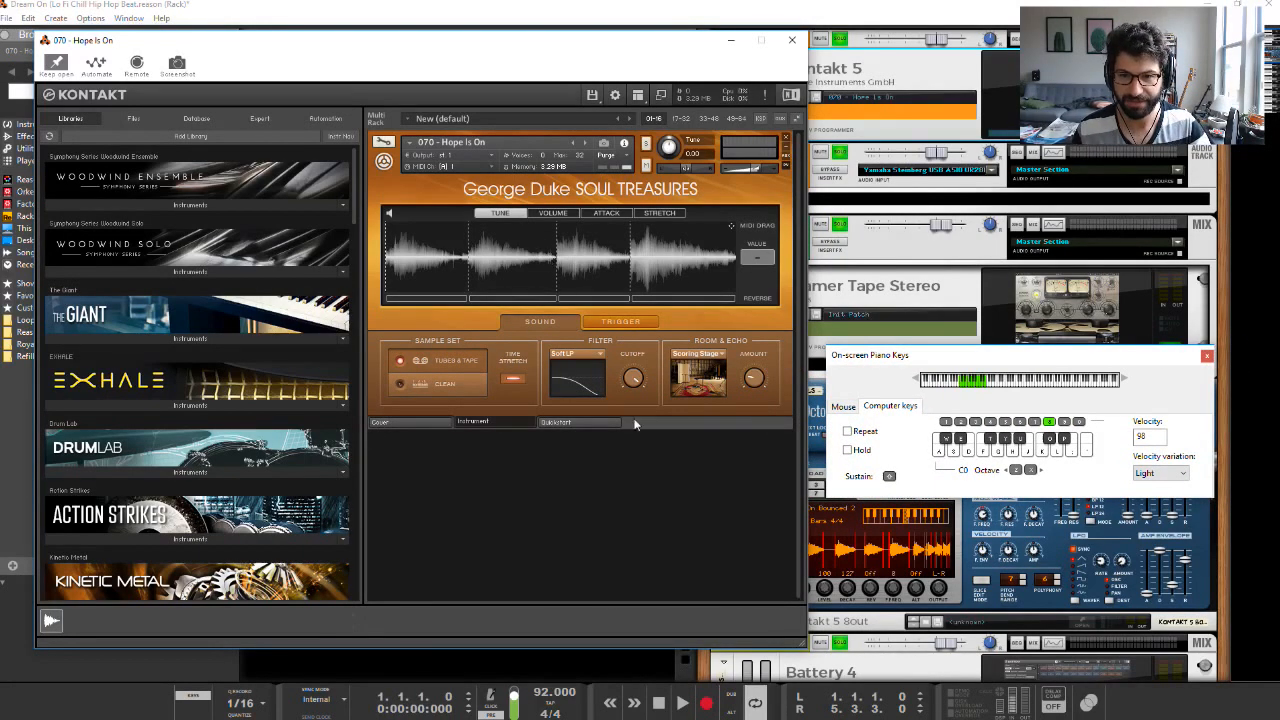
{"action": "mouse_move", "coordinate": [433, 437]}
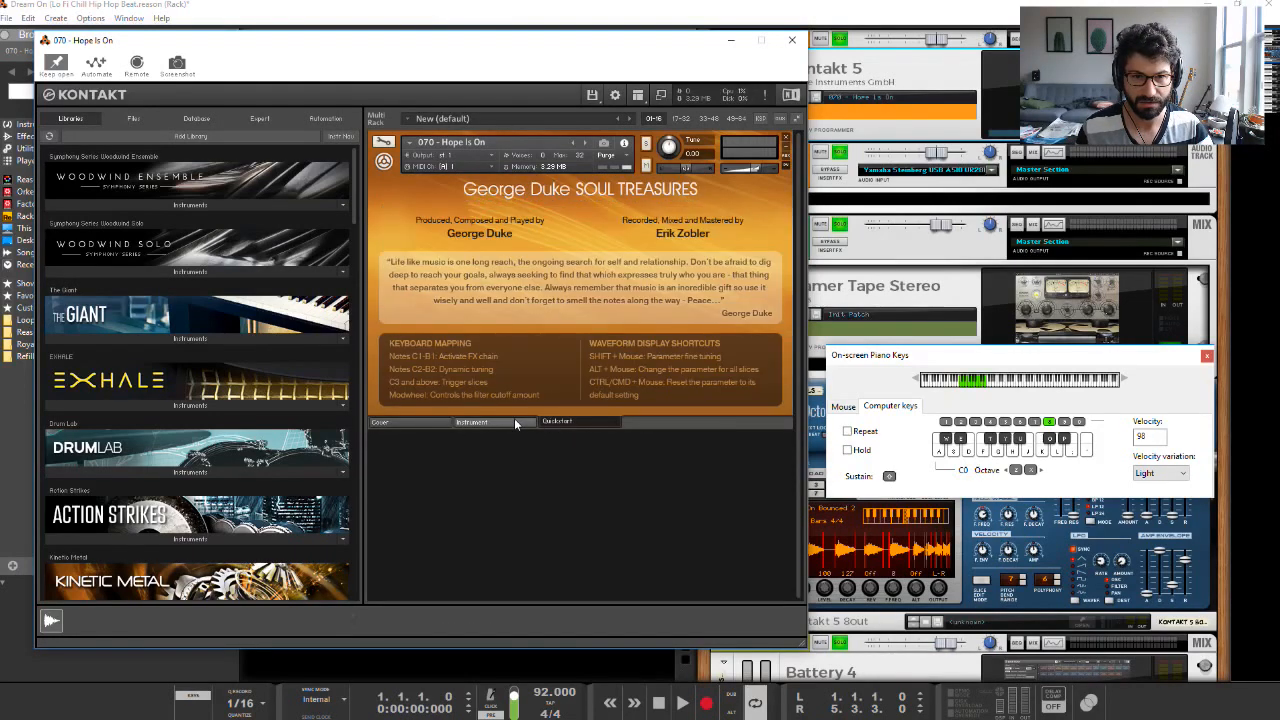
{"action": "left_click", "coordinate": [471, 421]}
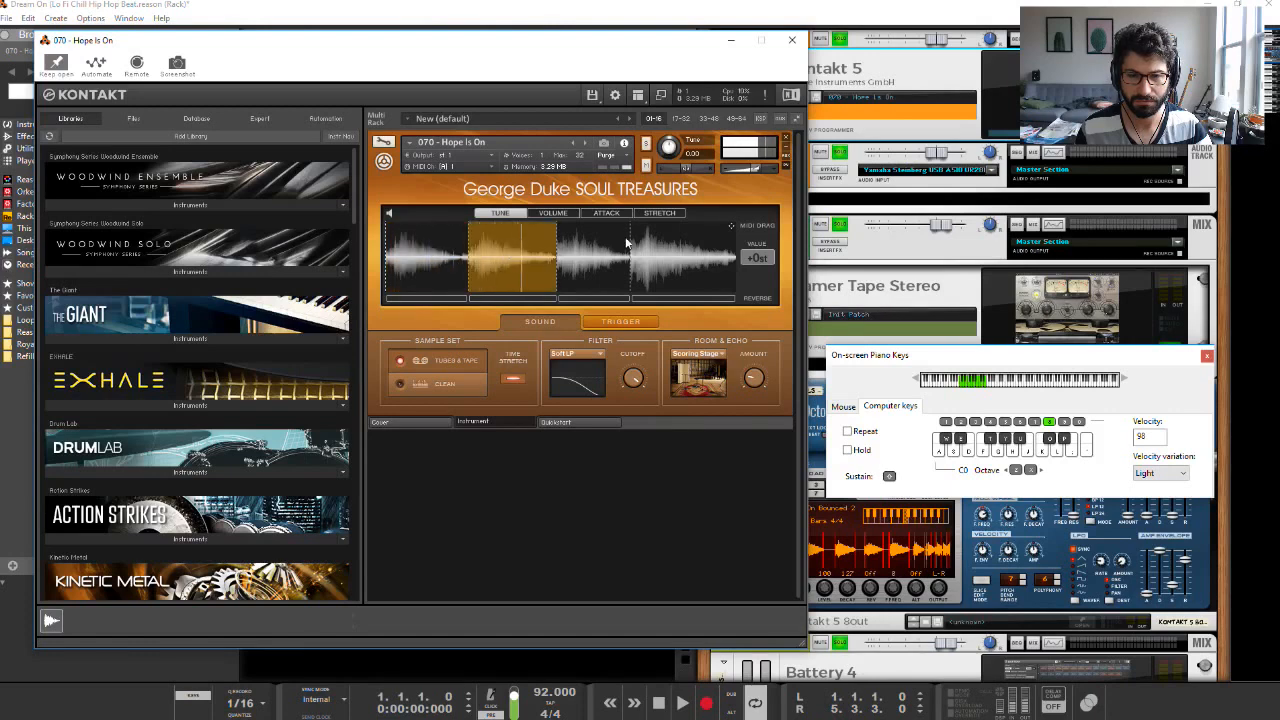
{"action": "left_click", "coordinate": [606, 213]}
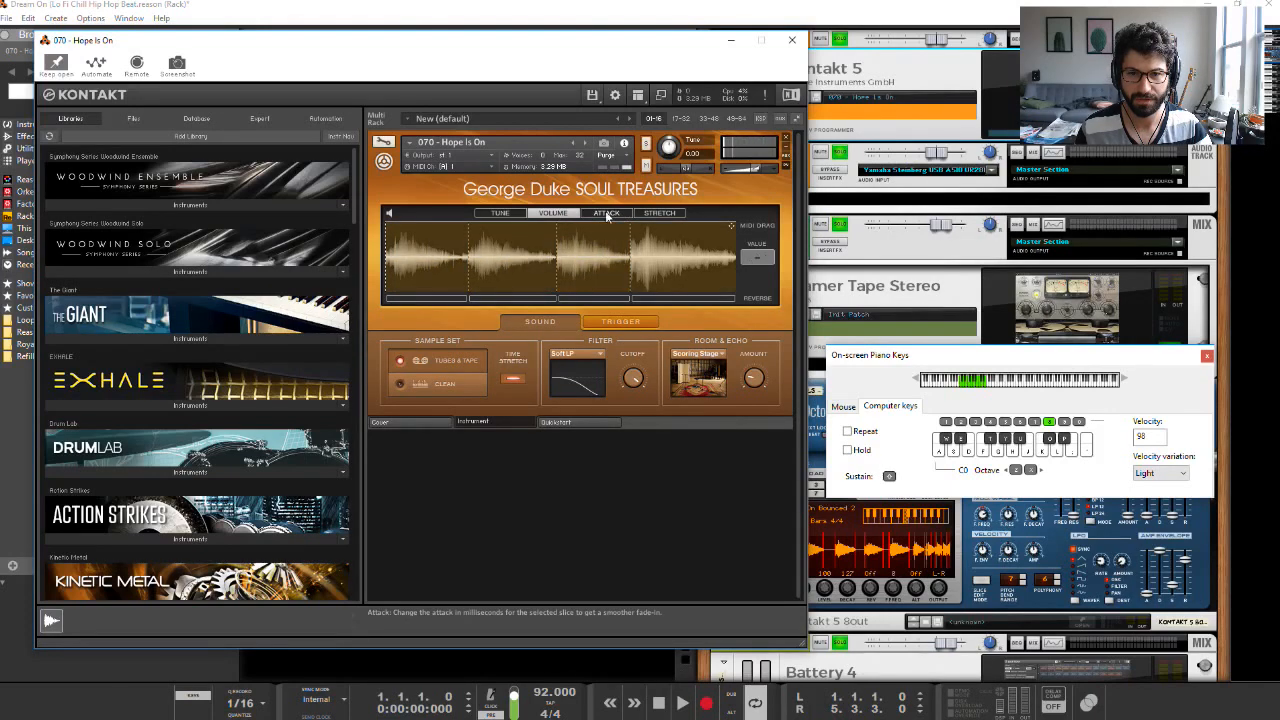
{"action": "left_click", "coordinate": [606, 213]}
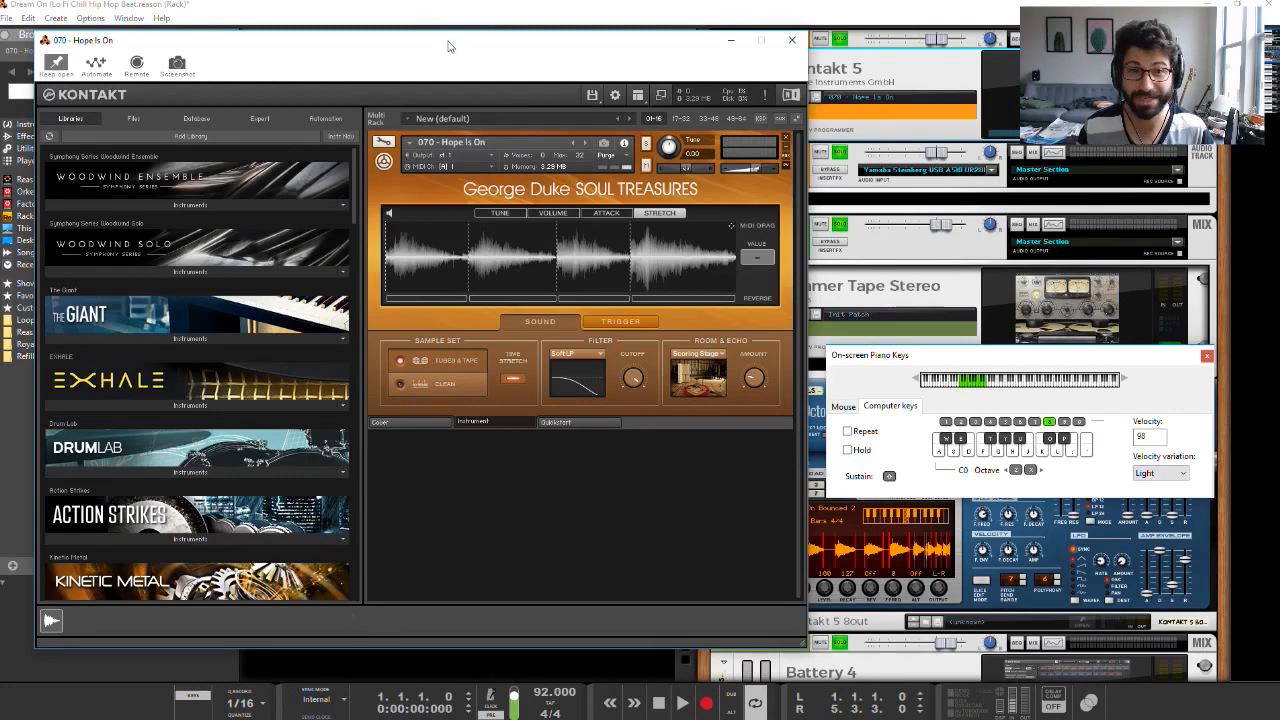
{"action": "mouse_move", "coordinate": [793, 40]}
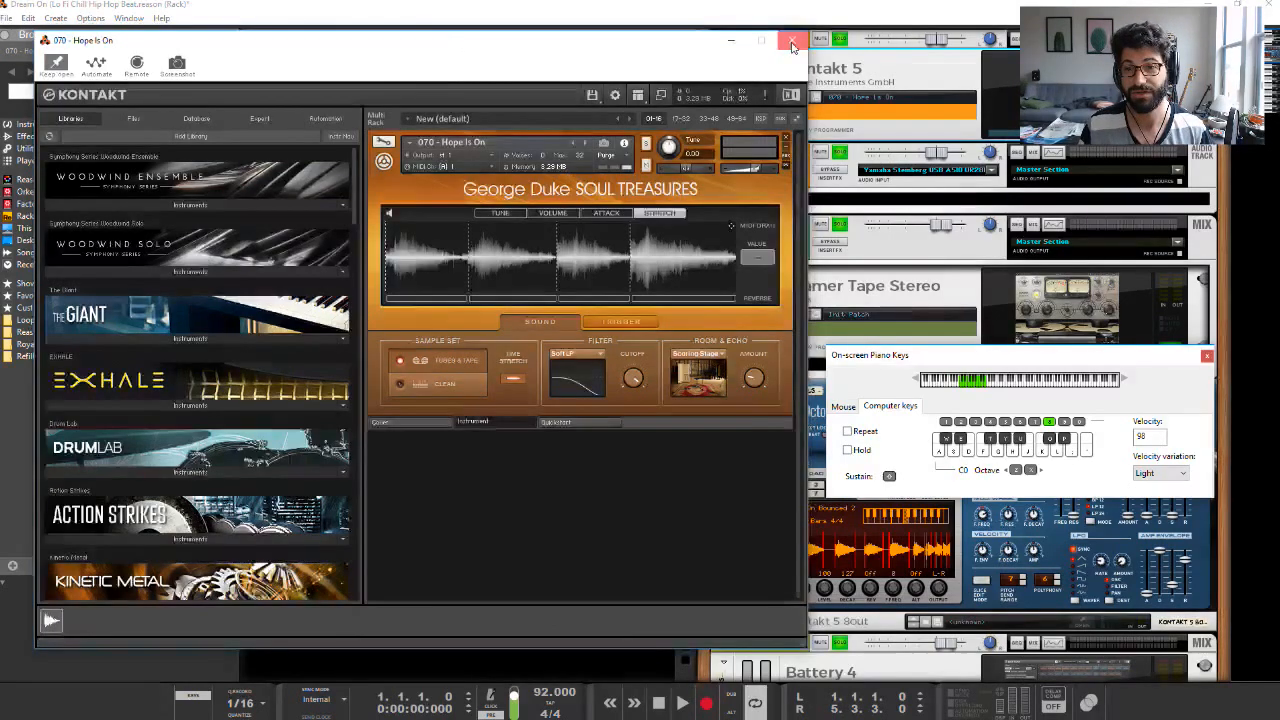
Close Kontakt and solo the bounced Hope Is On track in the sequencer
{"action": "left_click", "coordinate": [793, 40]}
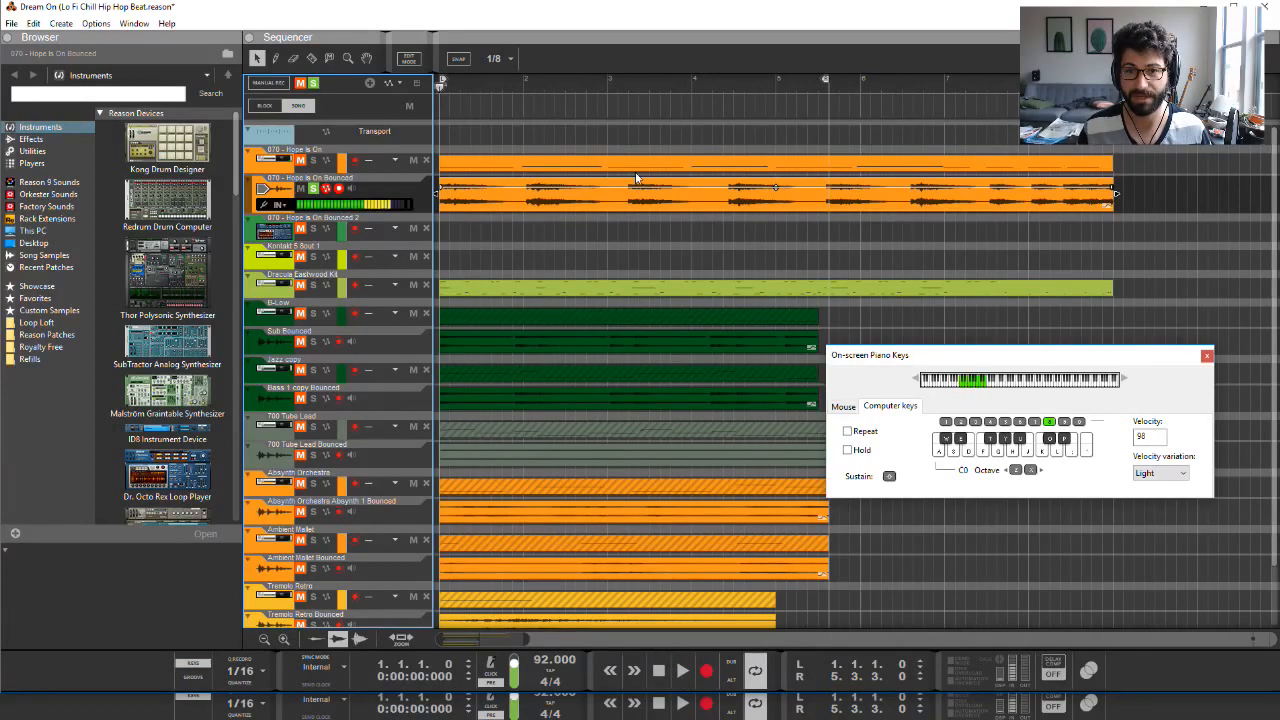
{"action": "right_click", "coordinate": [636, 178]}
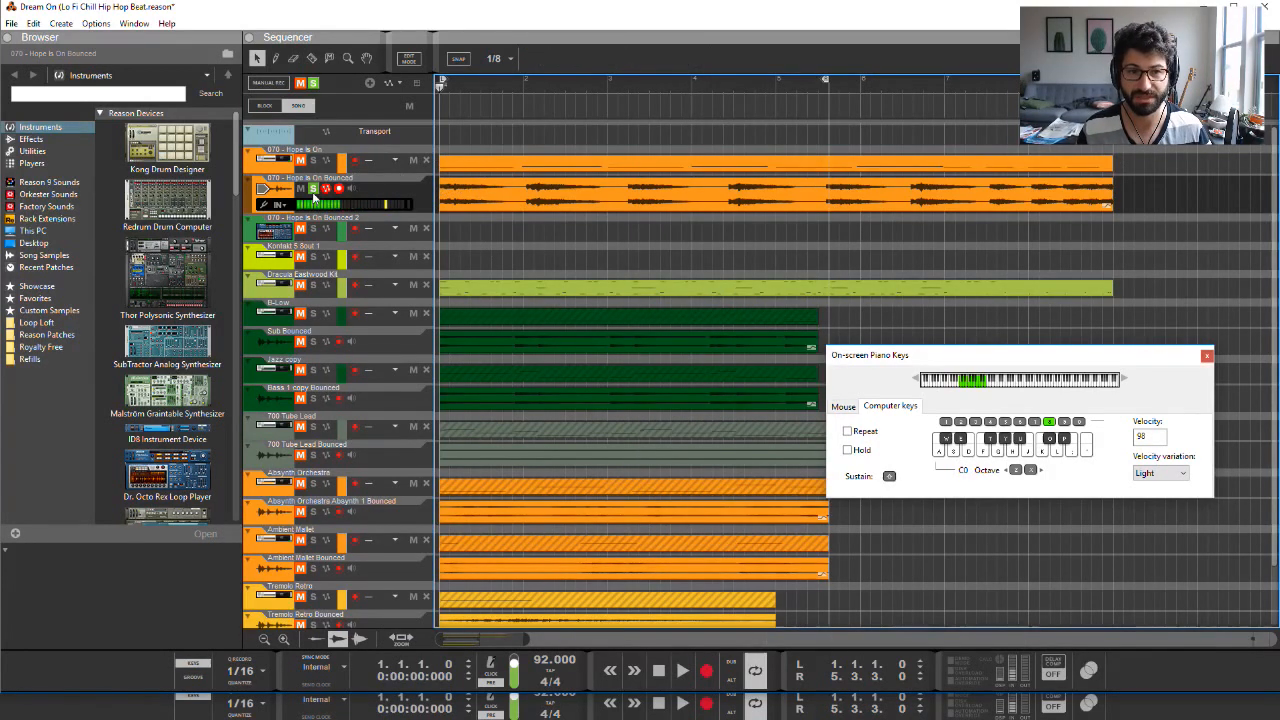
{"action": "left_click", "coordinate": [658, 670]}
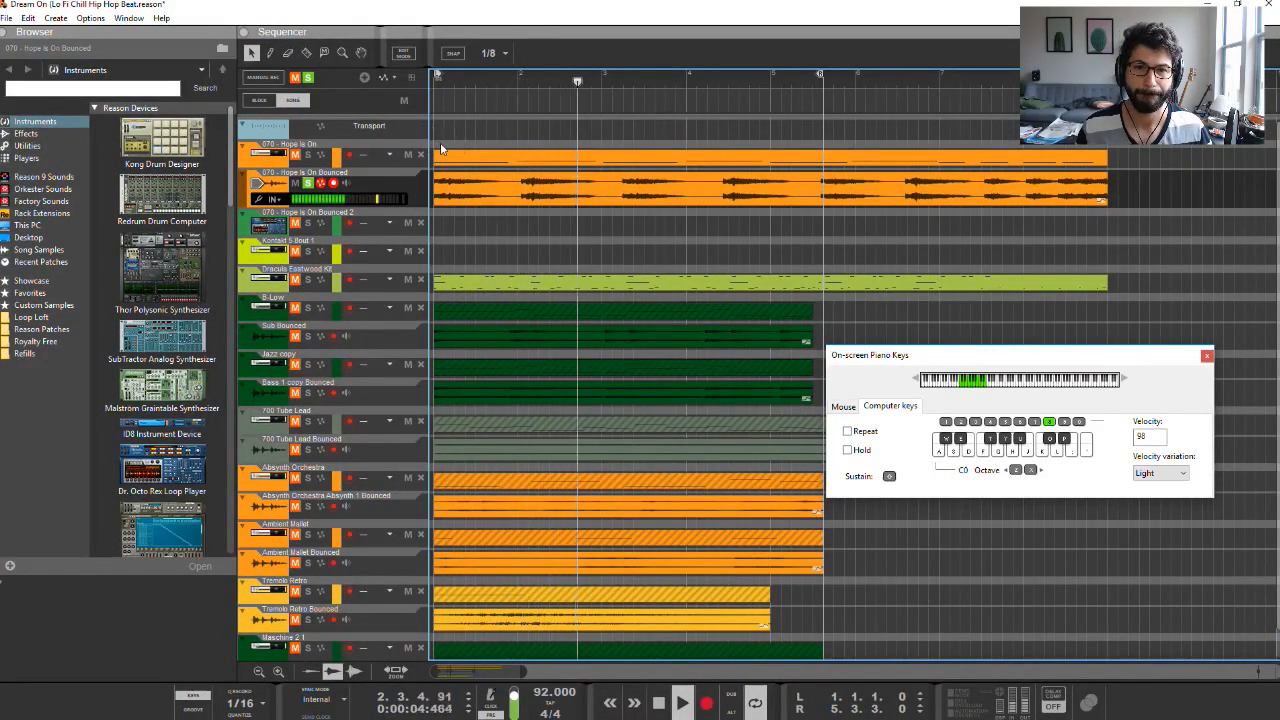
Select the bounced Hope Is On clip and toggle the track's solo/mute state
{"action": "left_click", "coordinate": [770, 188]}
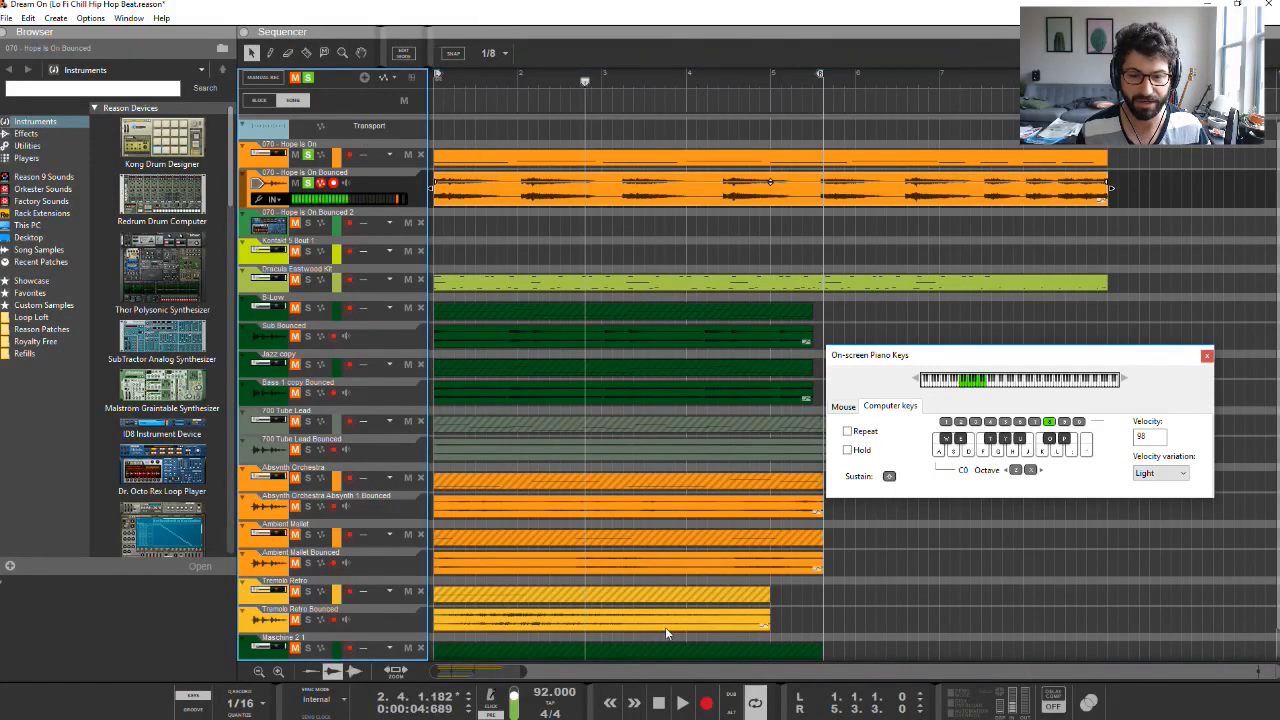
{"action": "left_click", "coordinate": [682, 702]}
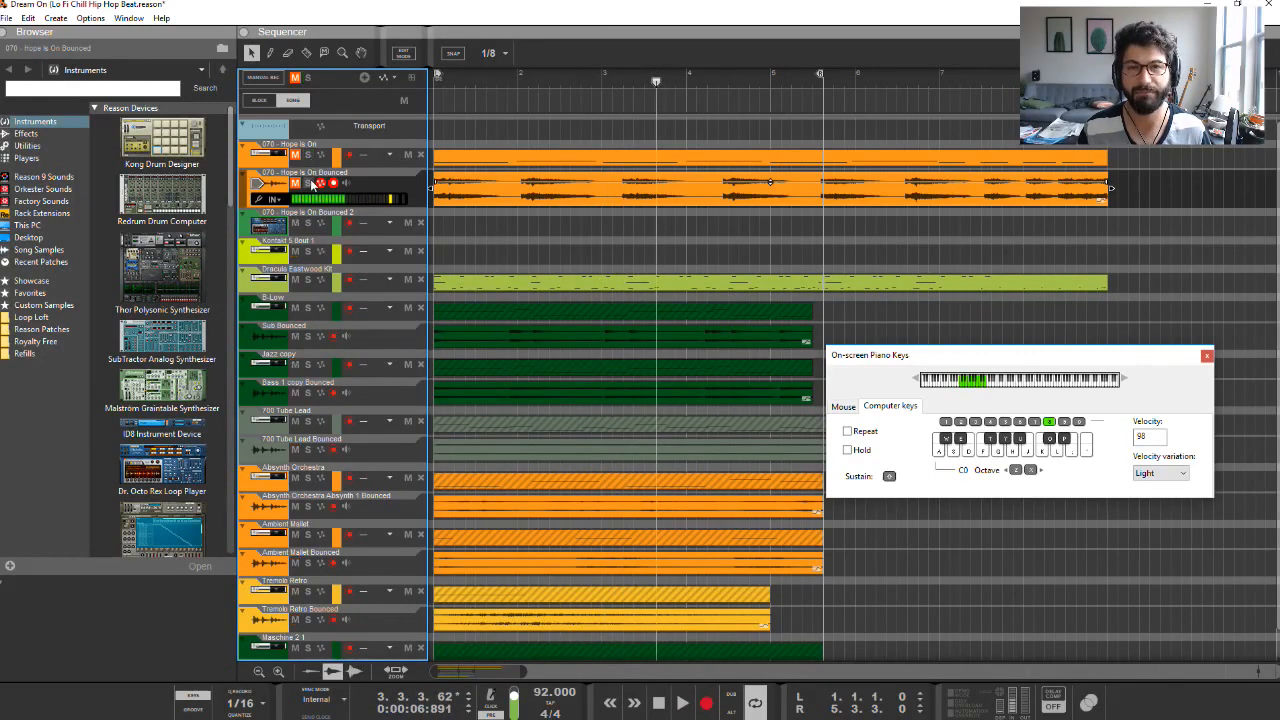
{"action": "mouse_move", "coordinate": [310, 198]}
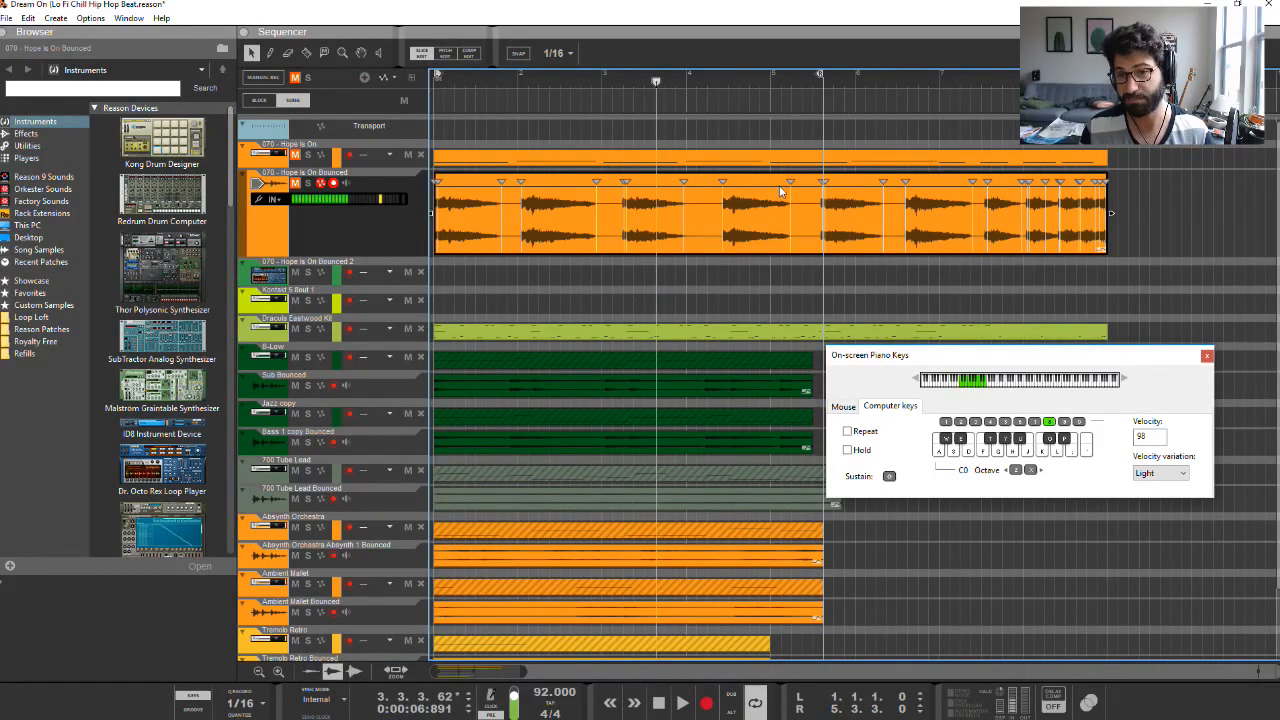
Open the bounced clip's context menu to reach the Dr. Octo Rex rack
{"action": "right_click", "coordinate": [575, 213]}
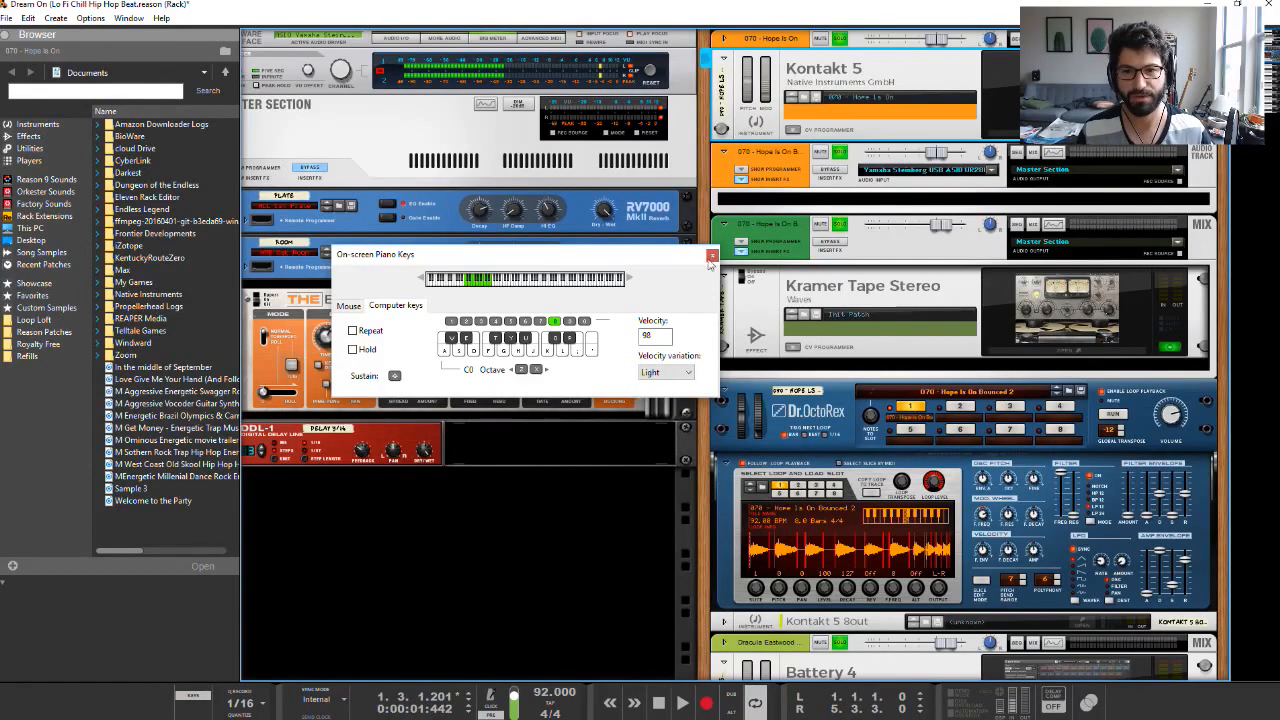
Close the On-screen Piano Keys window
{"action": "left_click", "coordinate": [711, 256]}
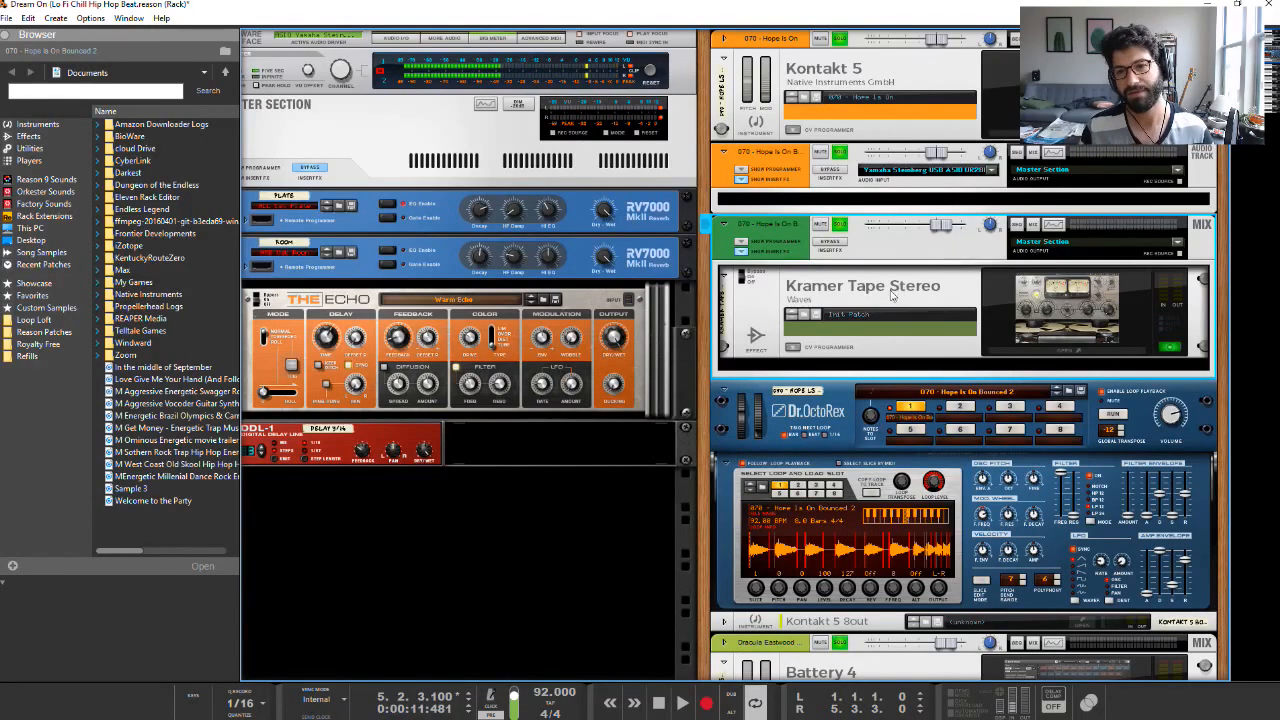
Scroll the rack down to the Dr. Octo Rex player
{"action": "scroll", "scroll_direction": "down", "scroll_amount": 3}
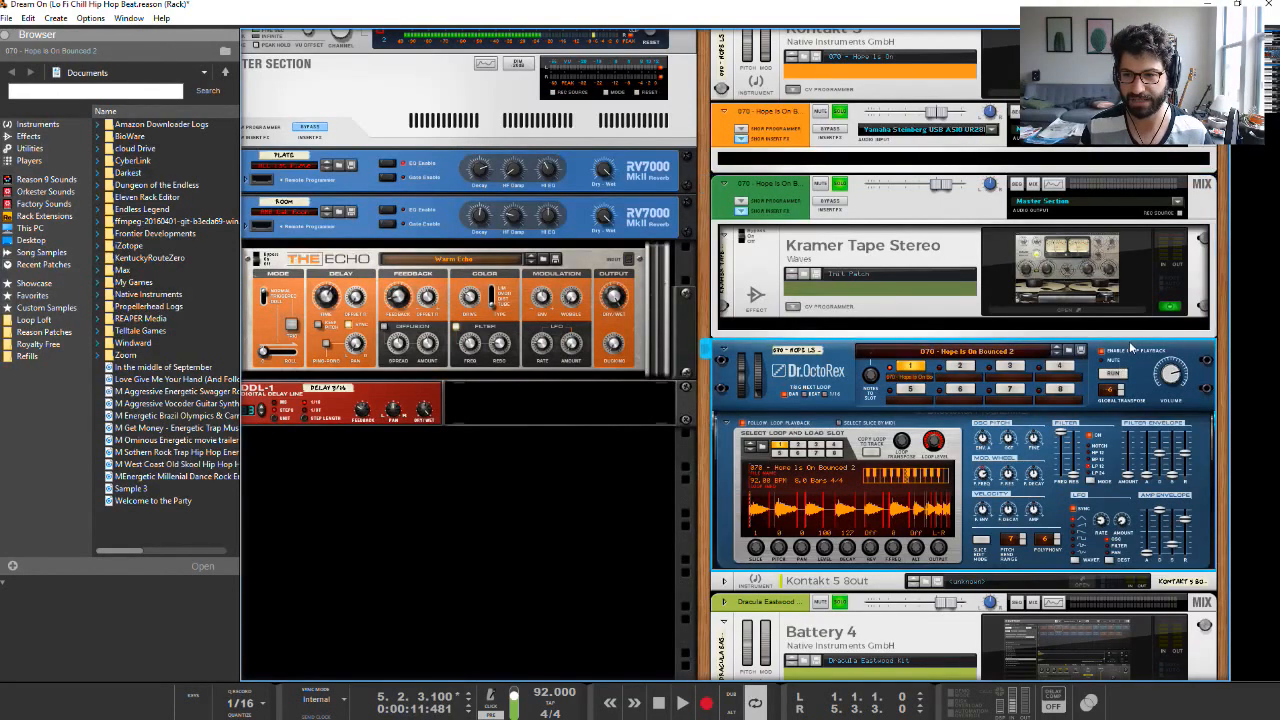
{"action": "mouse_move", "coordinate": [1144, 295]}
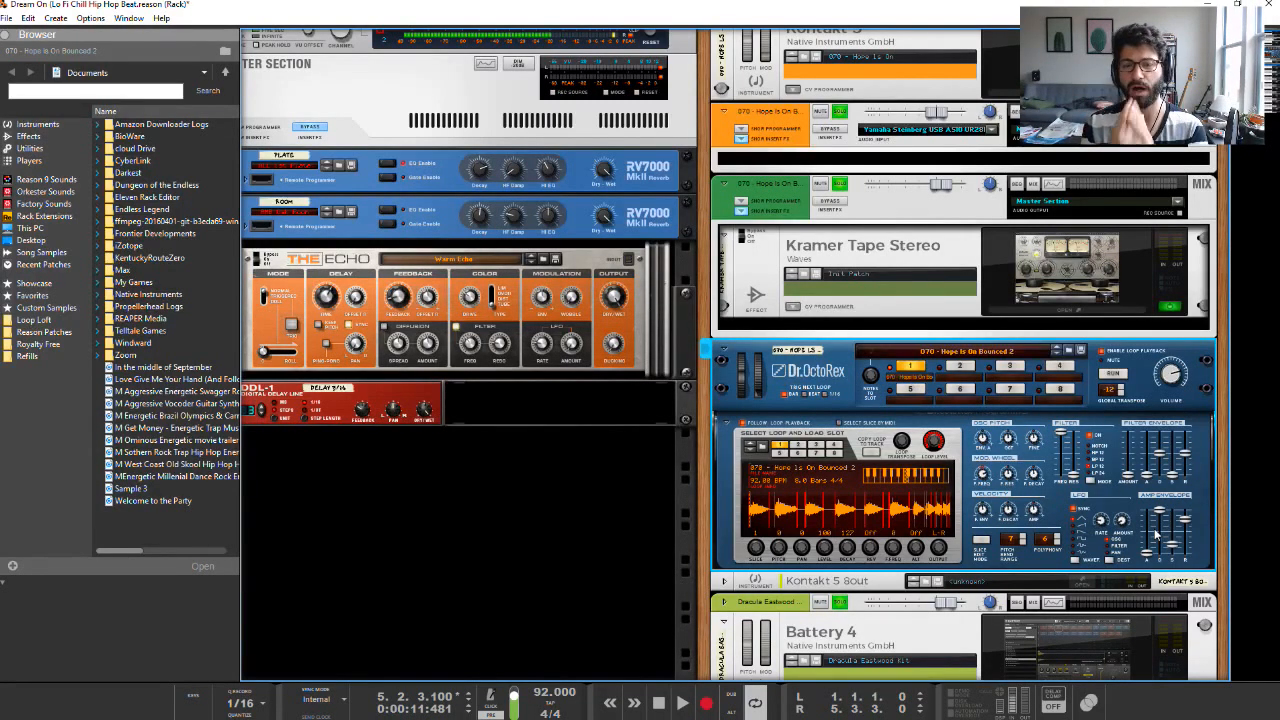
{"action": "mouse_move", "coordinate": [1205, 423]}
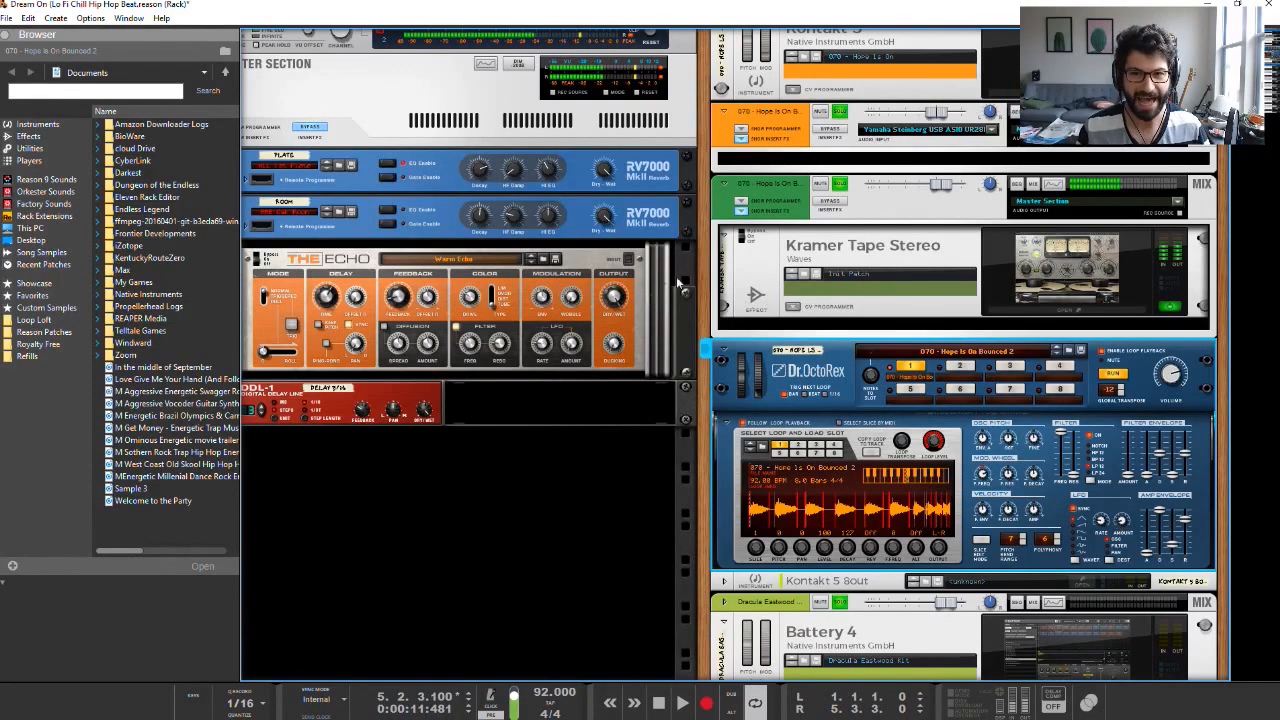
Stop the loop preview, toggle Dr. Octo Rex loop playback, and select Kramer Tape Stereo
{"action": "left_click", "coordinate": [658, 702]}
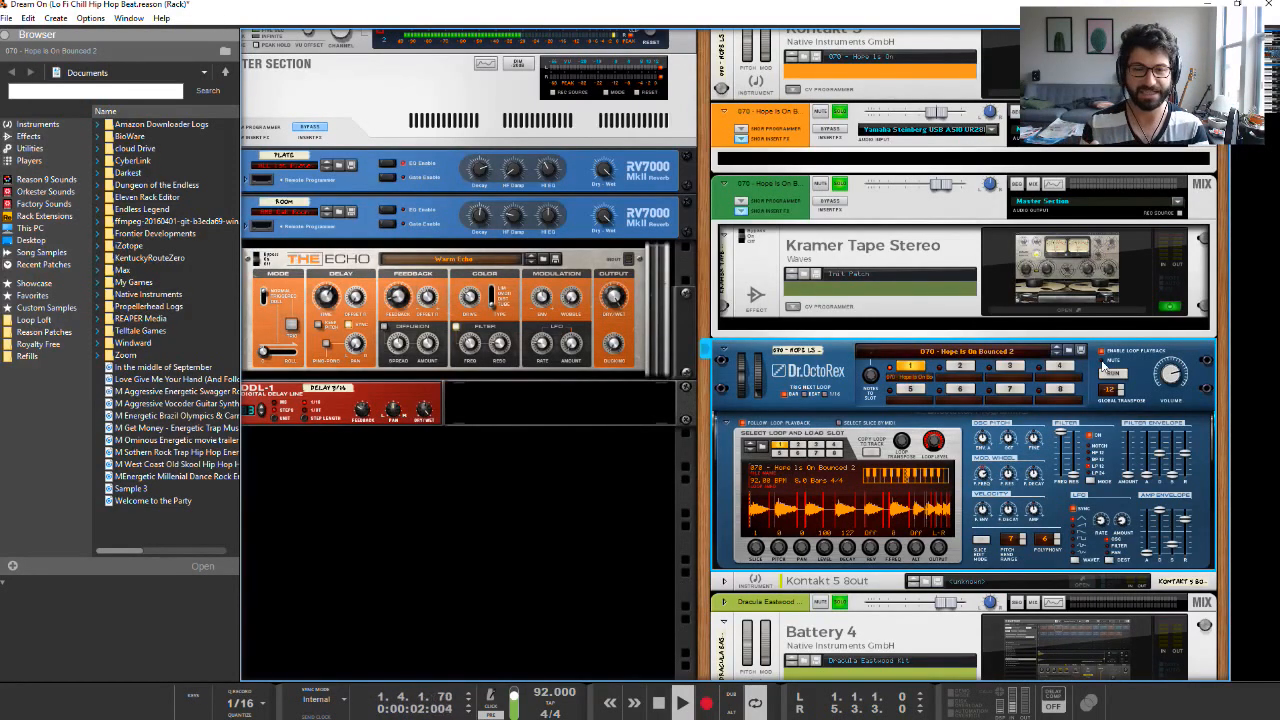
{"action": "left_click", "coordinate": [683, 701]}
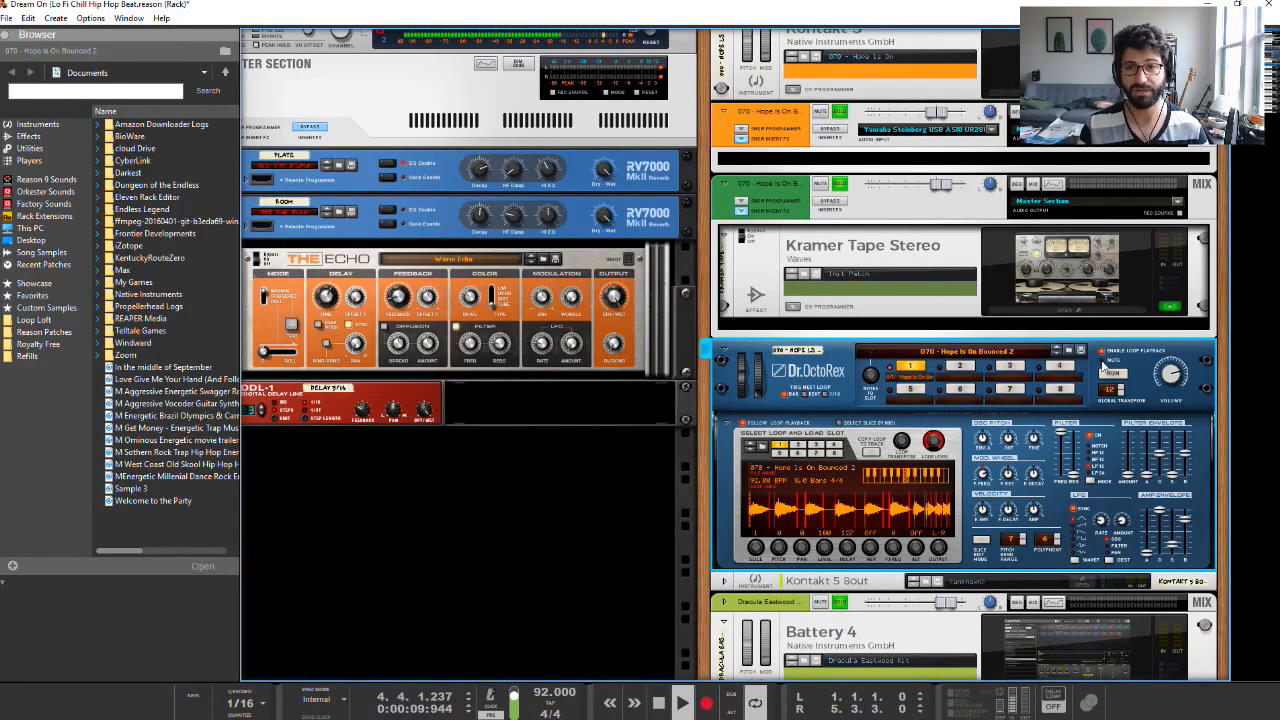
{"action": "left_click", "coordinate": [683, 701]}
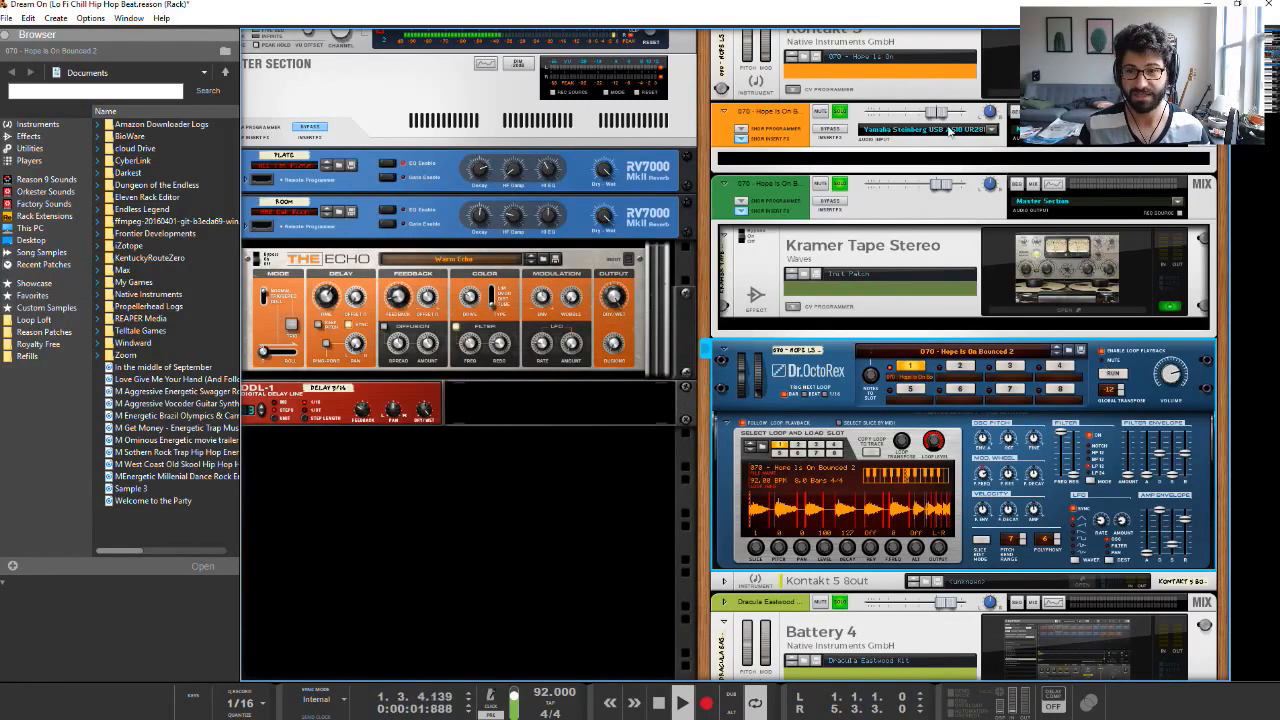
{"action": "left_click", "coordinate": [860, 245]}
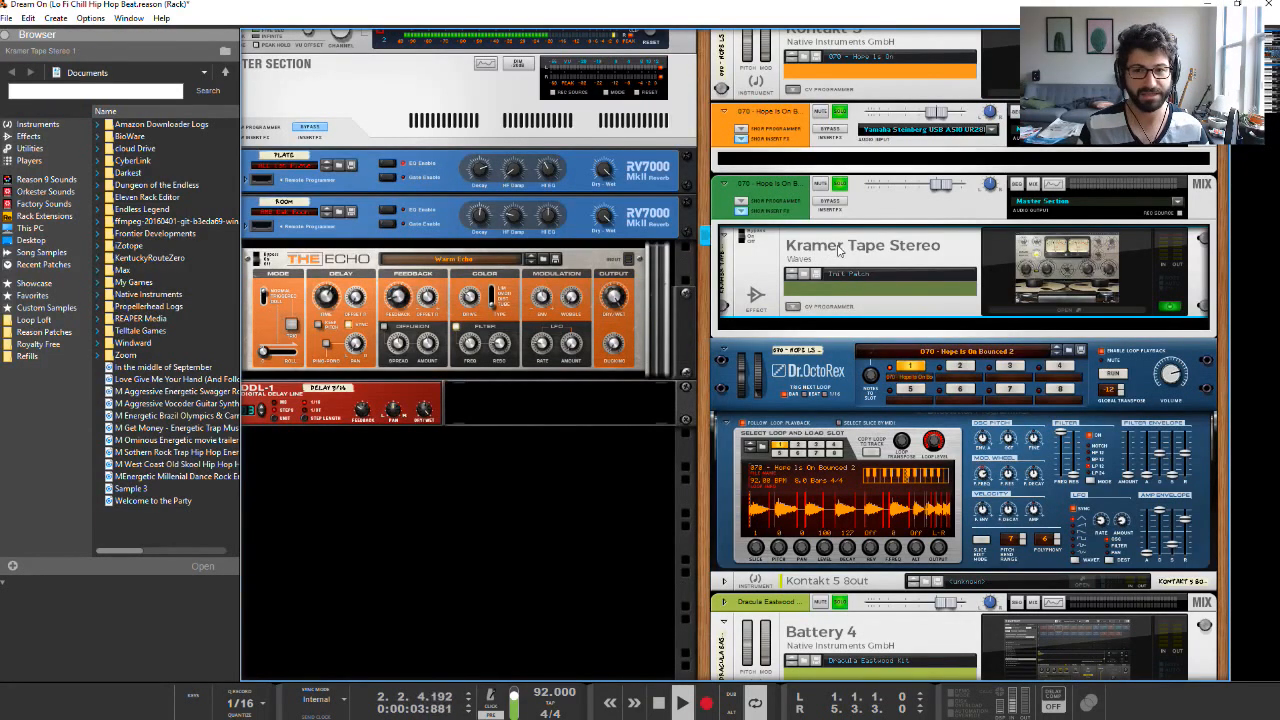